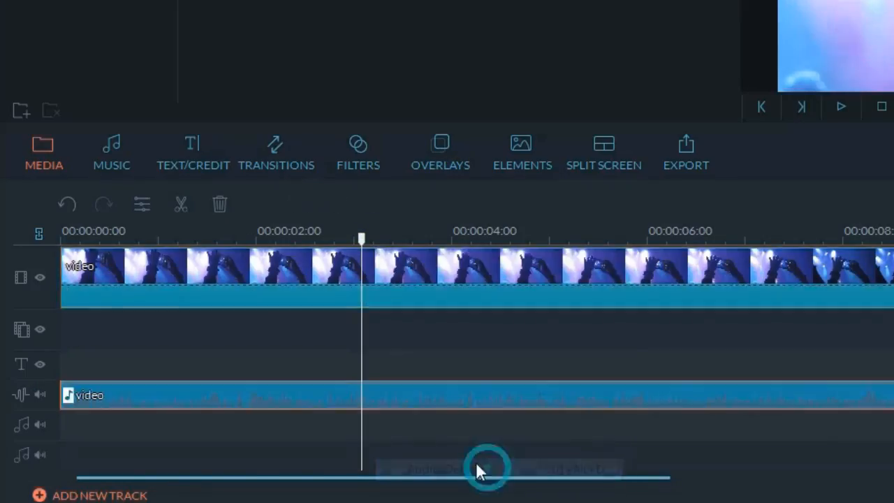
Launch Filmora from the desktop shortcut to reach the Create New Movie start screen.
click(67, 204)
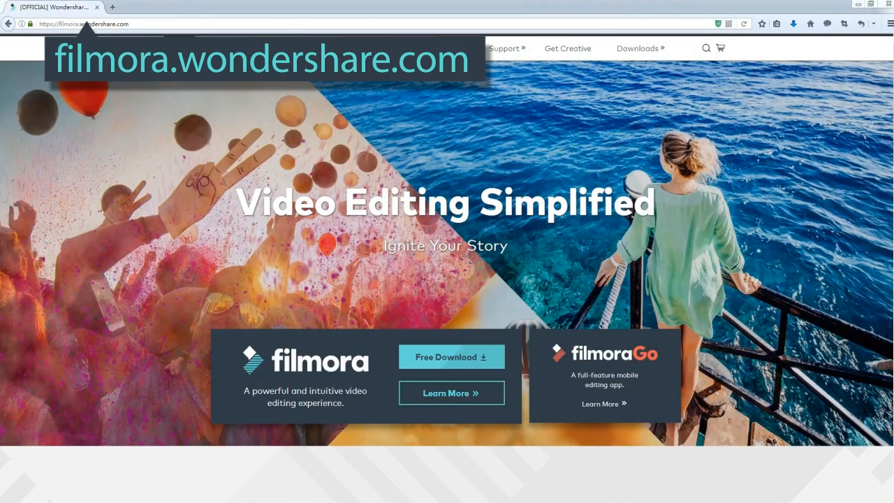
scroll(down, 3)
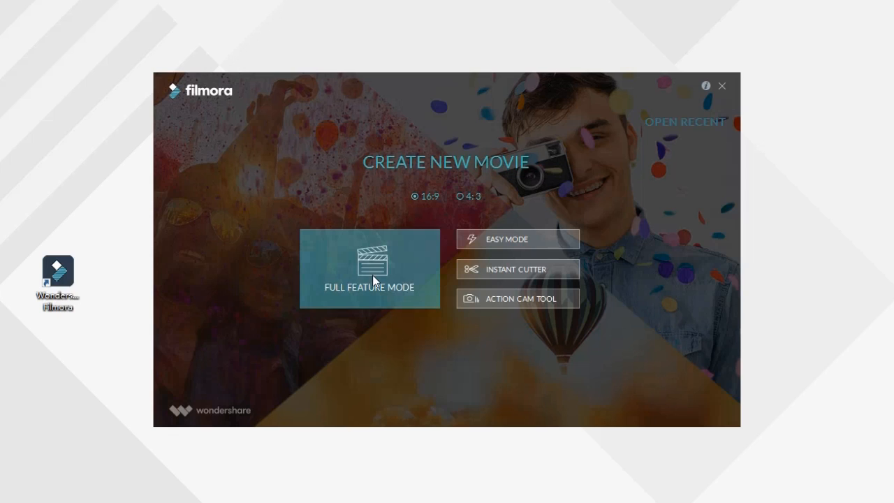
Start a Full Feature Mode project and import the concert clip video.mp4 onto the timeline.
click(369, 268)
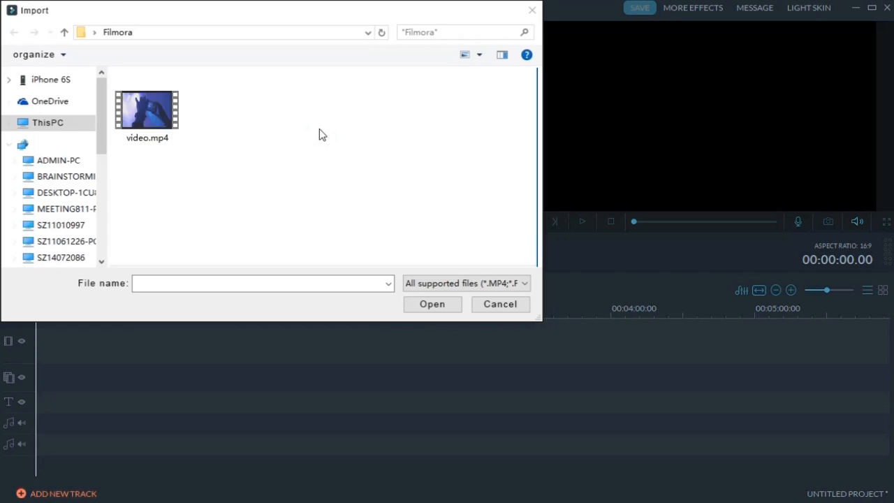
click(146, 106)
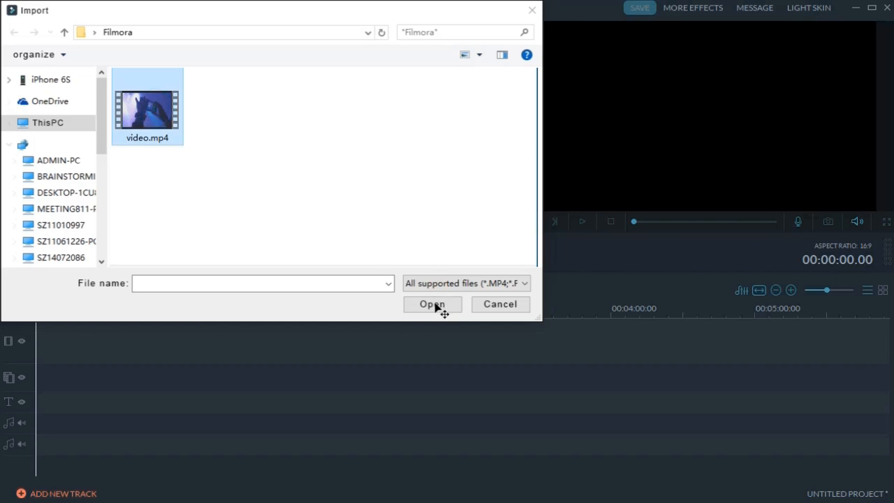
click(432, 304)
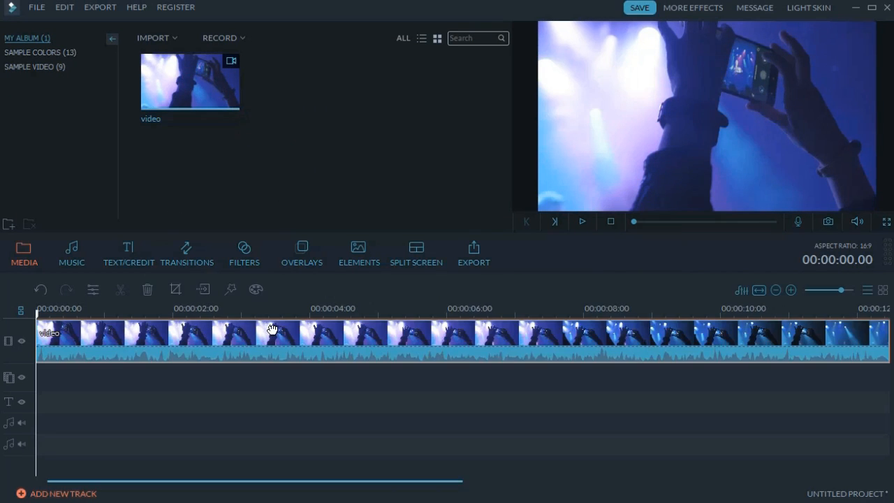
Detach the clip's audio onto its own track via the clip menu and preview the result.
right_click(272, 335)
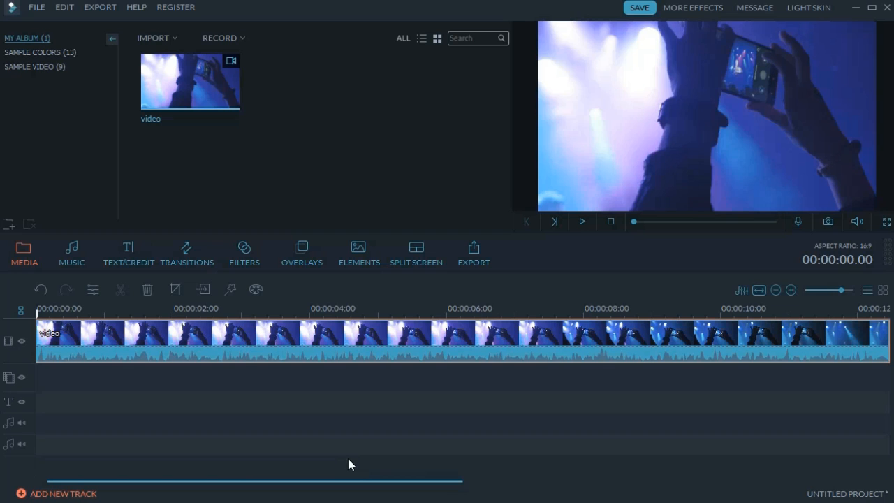
mouse_move(576, 253)
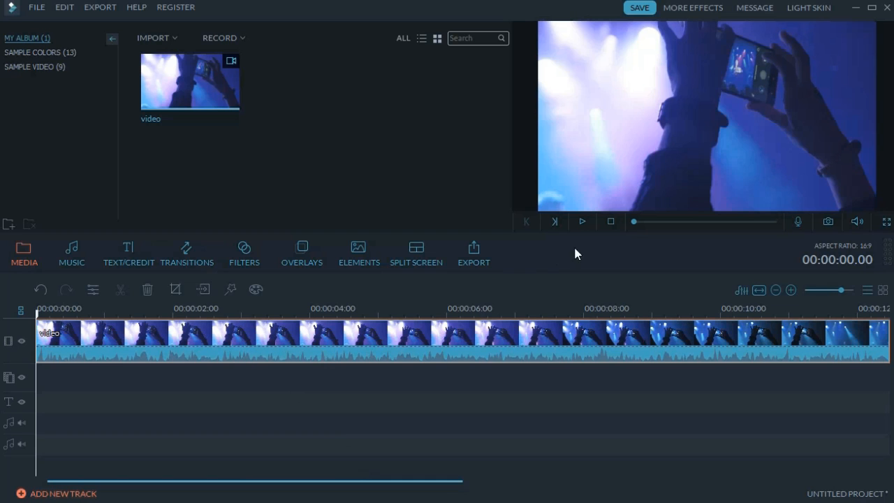
click(581, 221)
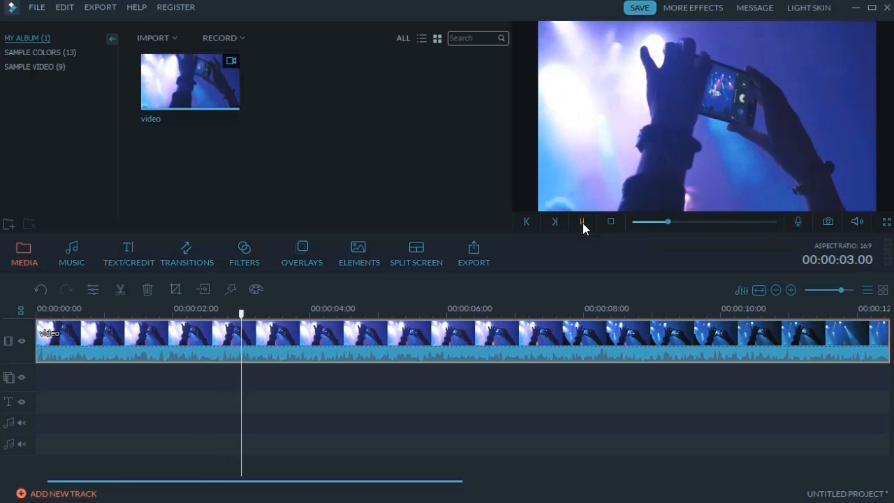
click(583, 221)
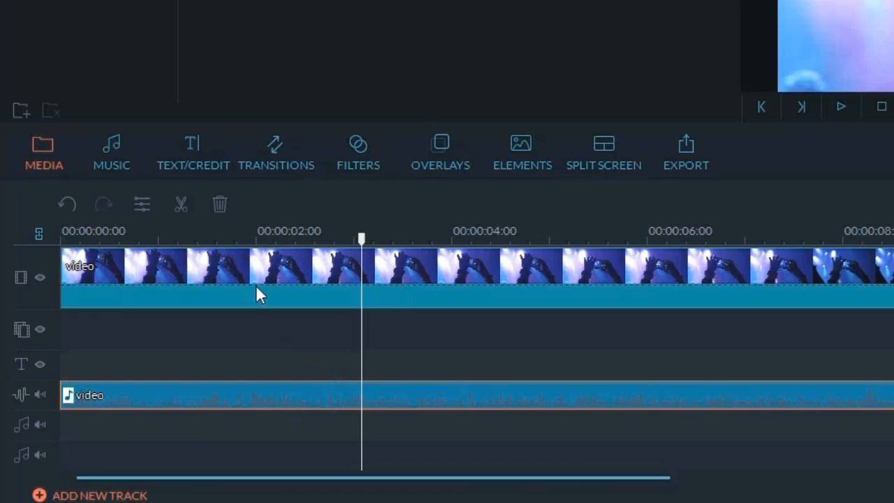
Cut the detached audio into two pieces near the 2-second mark with the scissors tool.
click(219, 204)
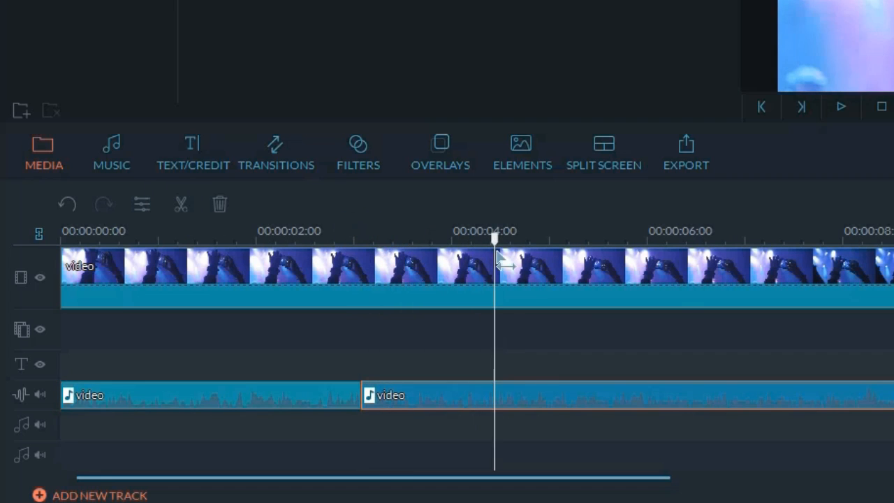
click(182, 204)
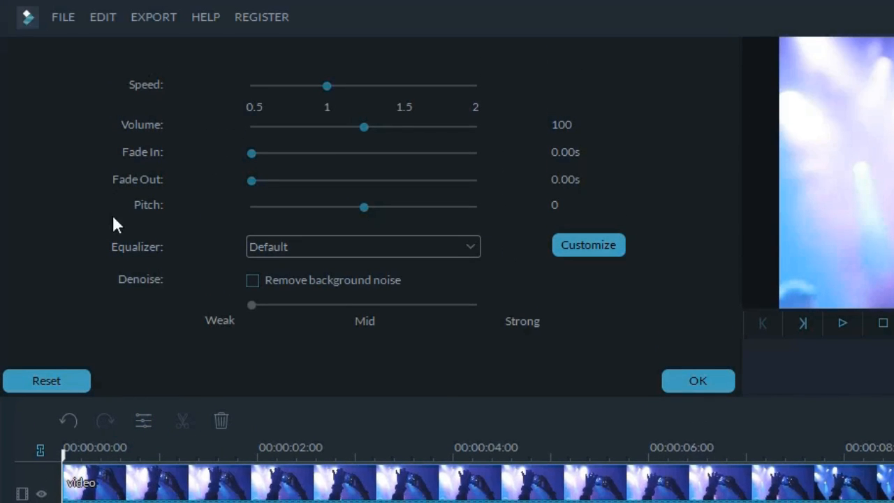
mouse_move(167, 282)
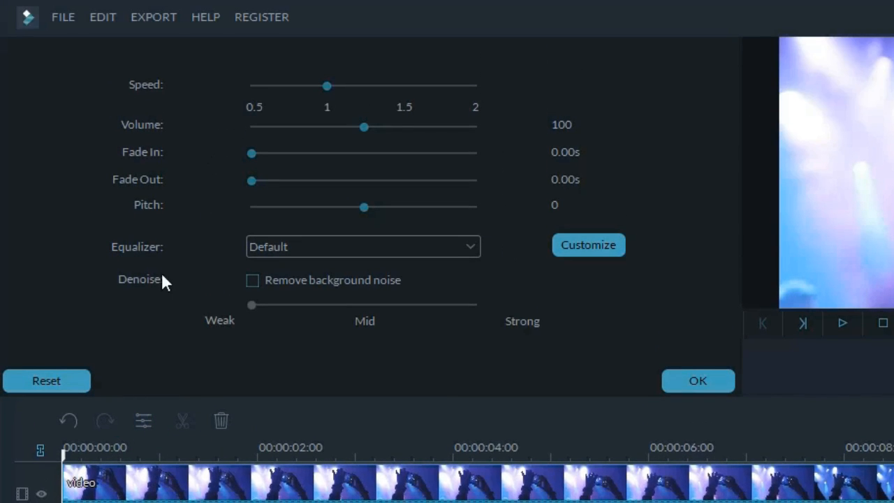
mouse_move(118, 223)
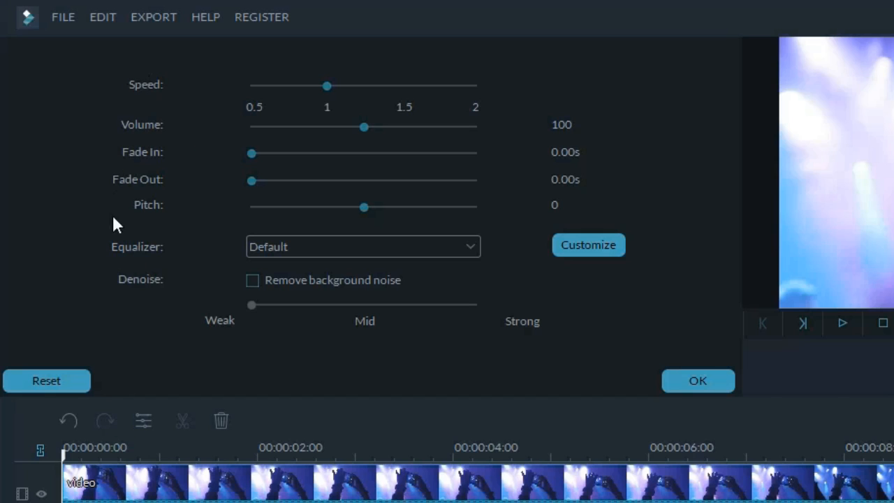
mouse_move(164, 282)
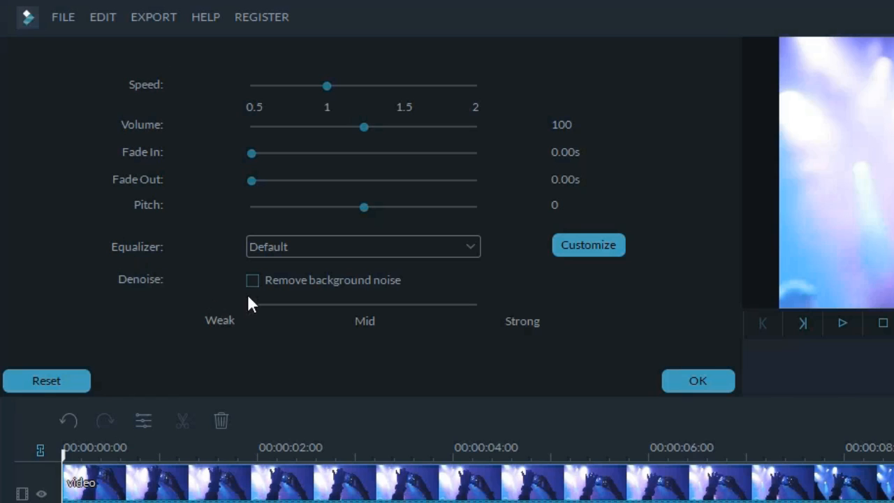
Apply Remove background noise at Mid denoise strength to the audio.
click(251, 280)
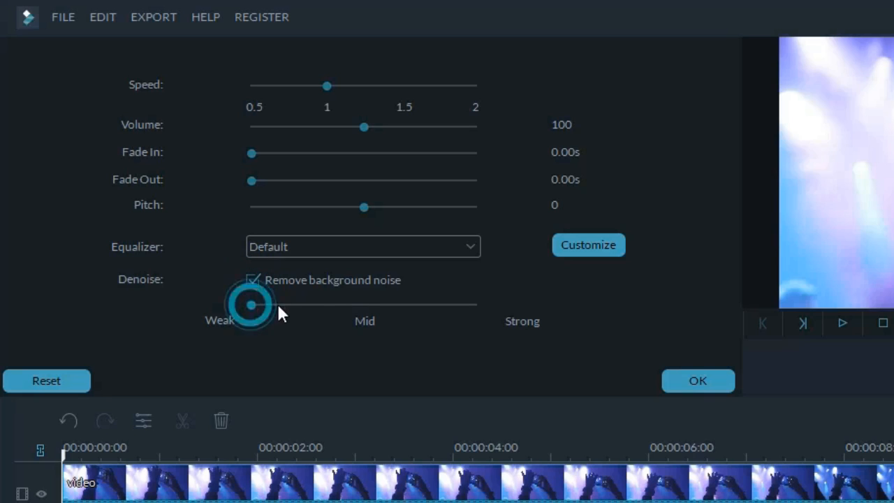
drag(251, 305, 363, 305)
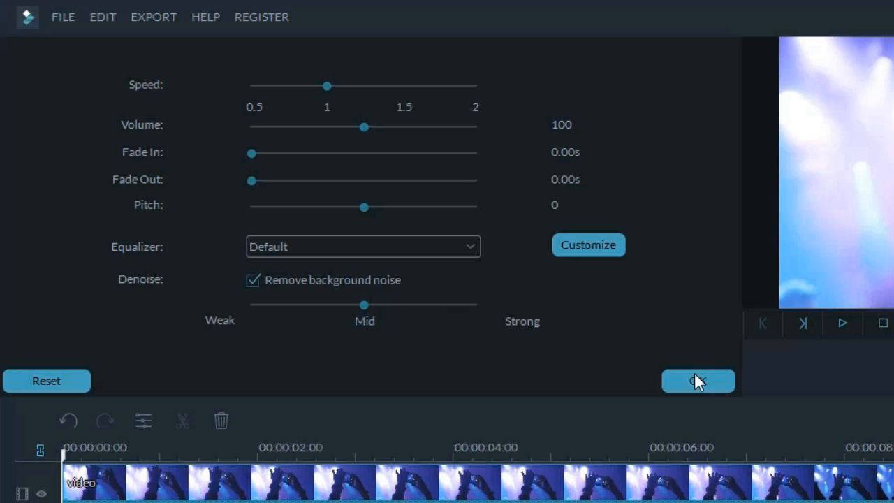
click(698, 380)
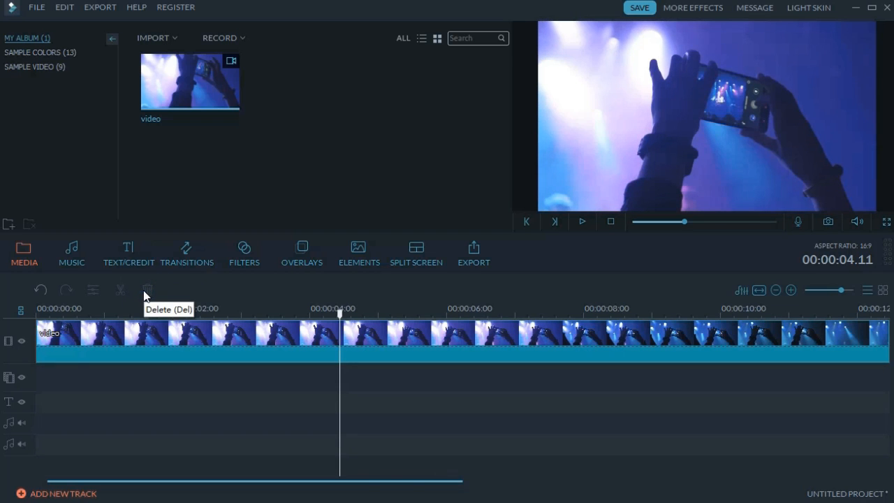
Add Martin Rose - Riding On from the Music library under the video and preview it.
click(70, 253)
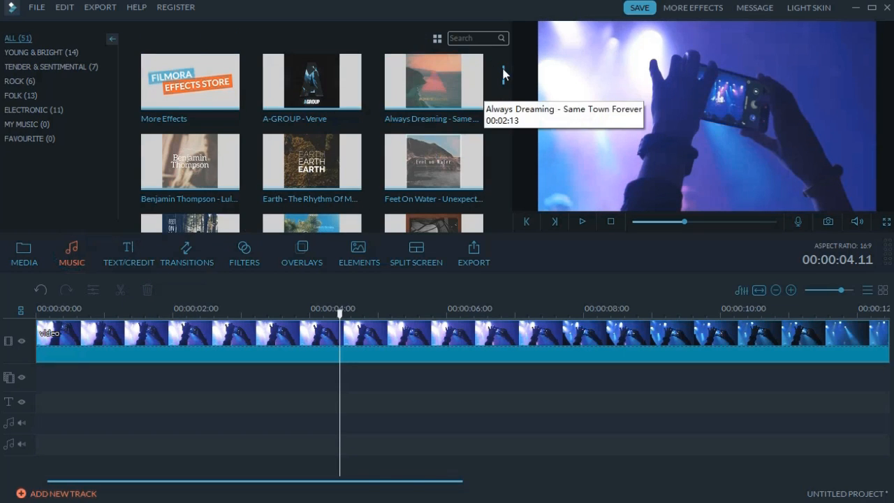
scroll(down, 3)
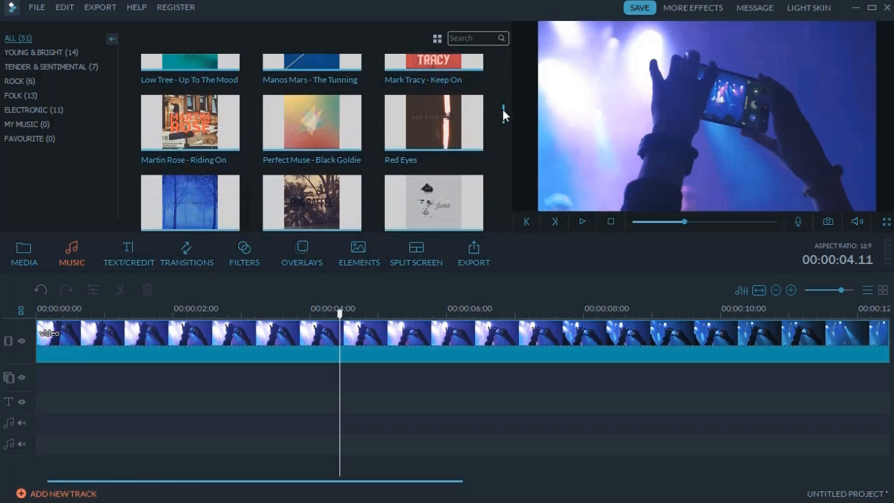
mouse_move(190, 123)
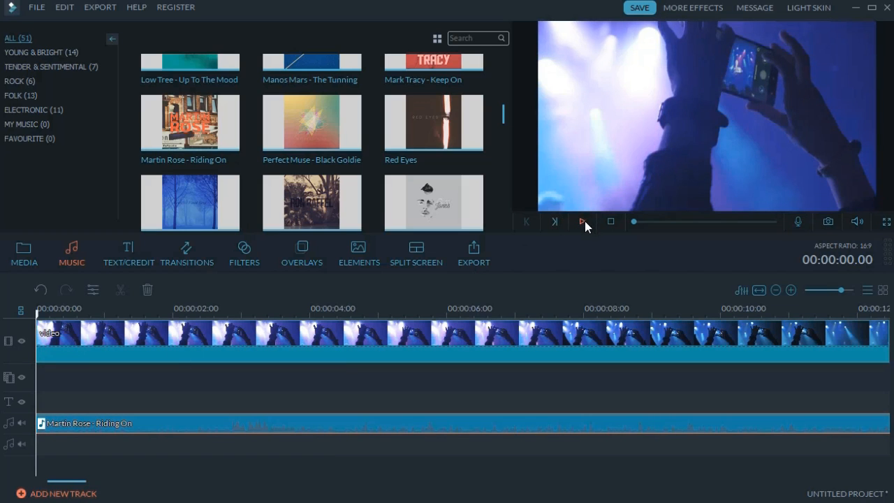
click(581, 221)
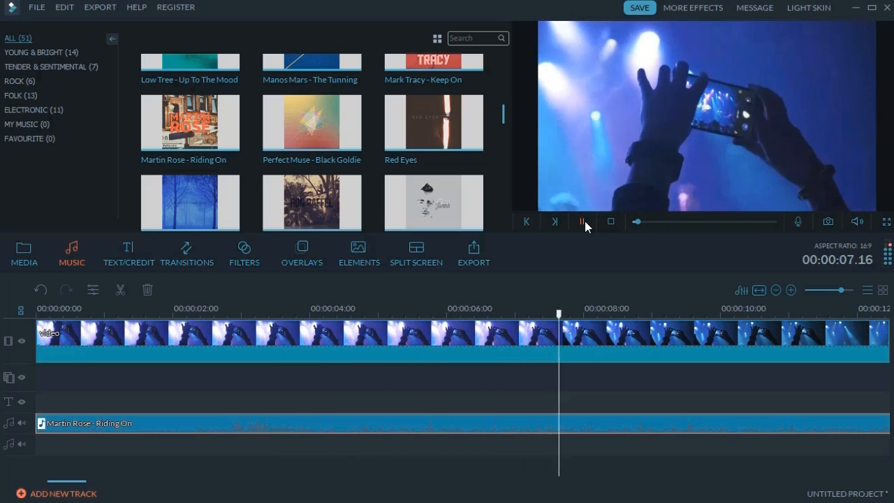
click(583, 221)
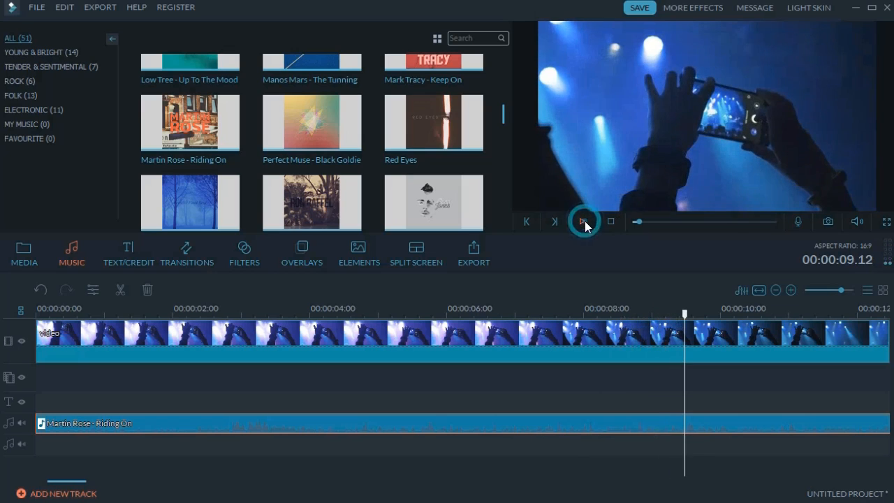
click(472, 253)
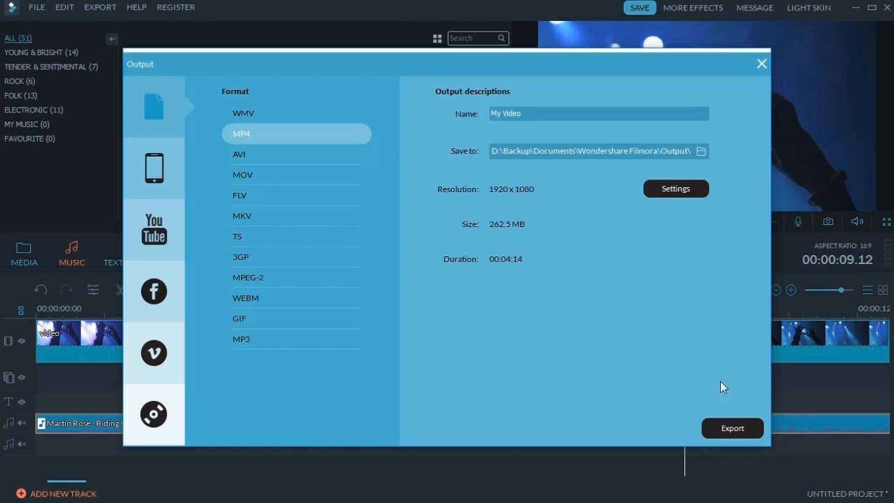
Bring up the Output dialog for exporting the video as MP4 at 1920×1080.
click(732, 427)
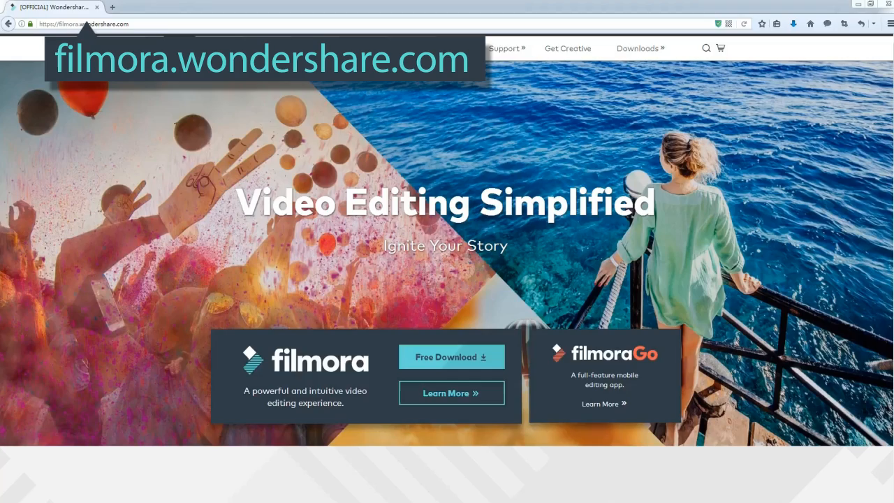
Scroll the filmora.wondershare.com homepage to the Free Download offer.
scroll(down, 3)
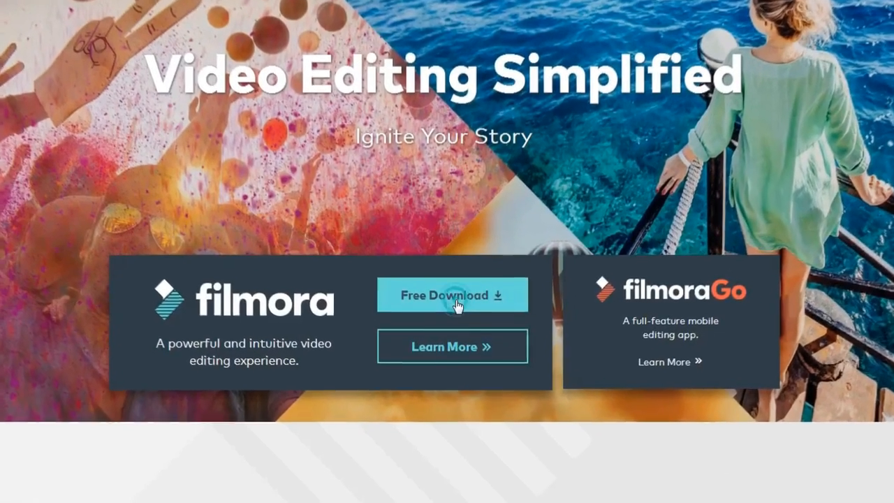